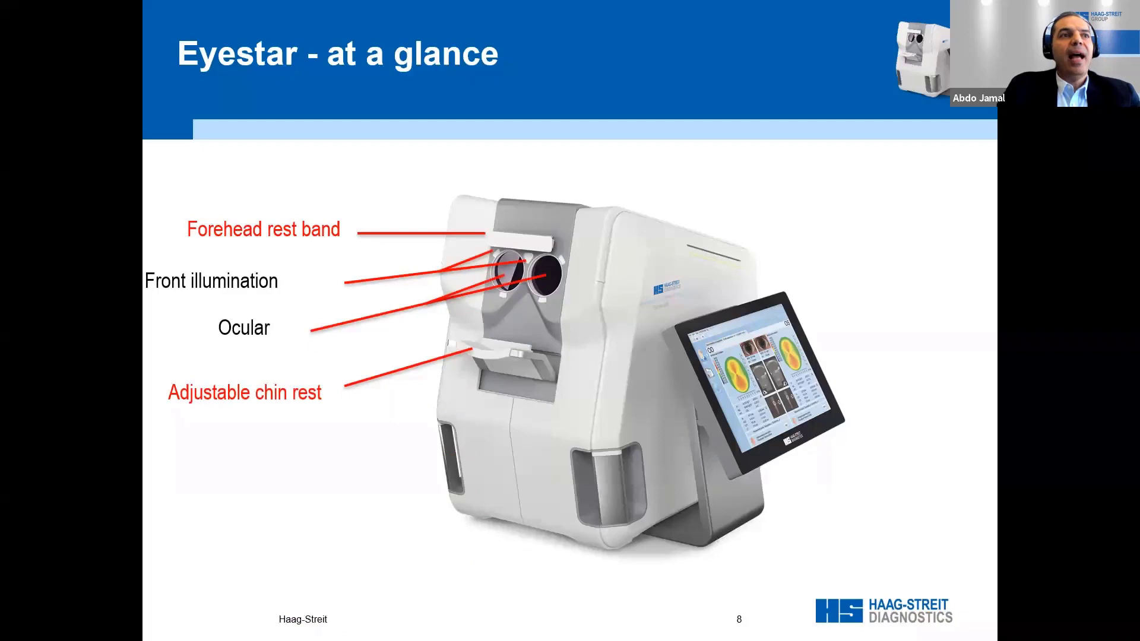
Advance from slide 8, Eyestar at a glance, to the recommended Eyestar table setup slide
key("Right")
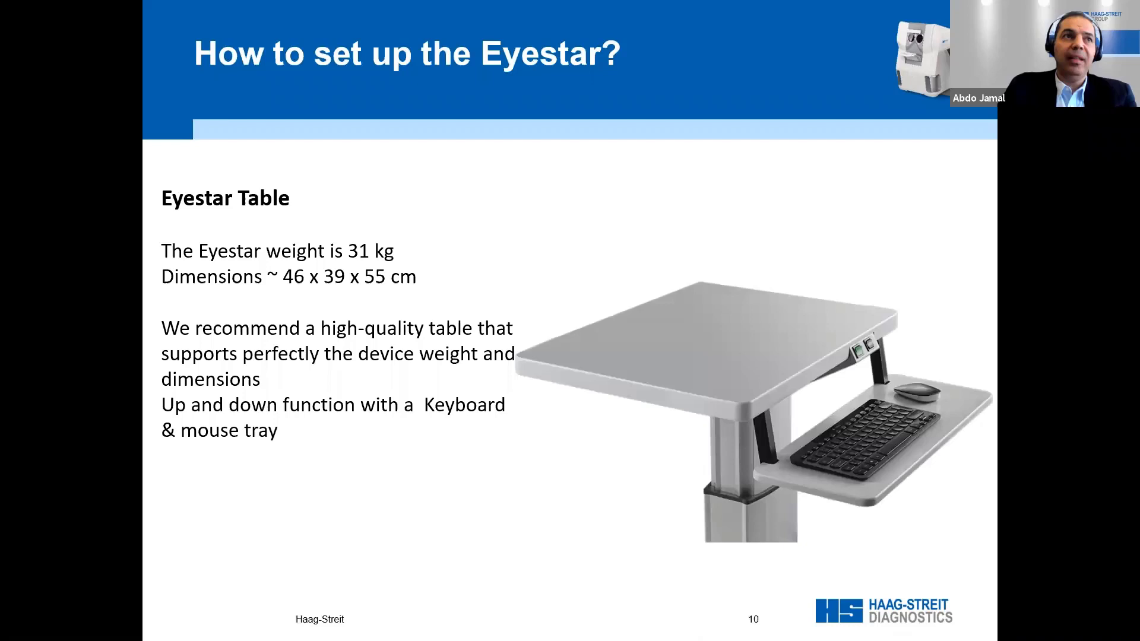
Advance from slide 10 to slide 11 on touch screen placement
key("Right")
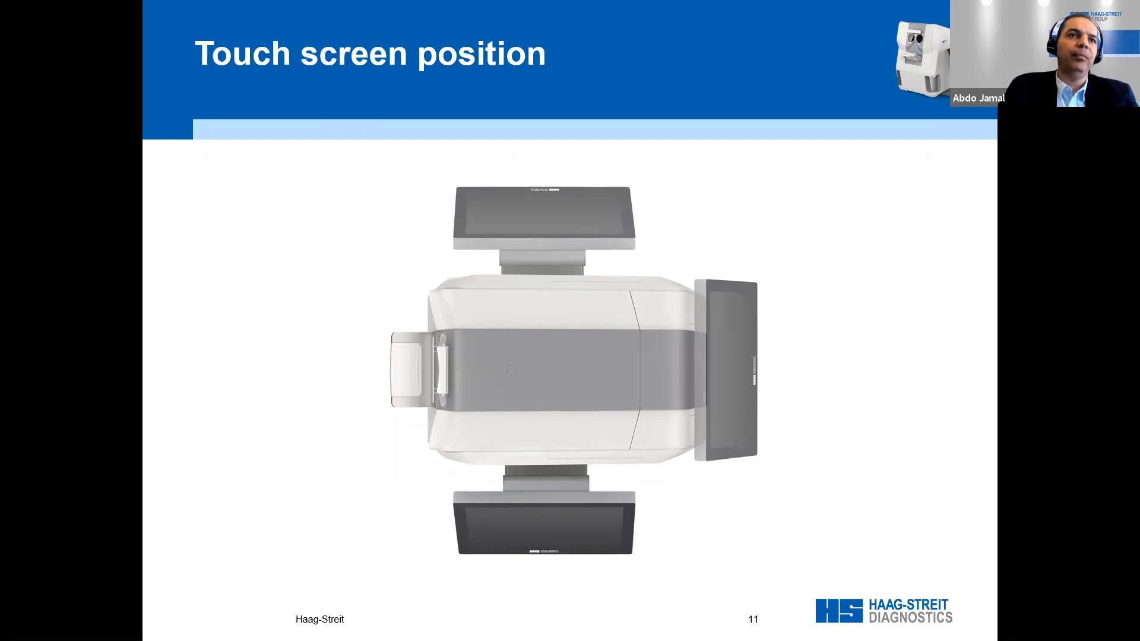
Advance past slide 11 toward the EyeSuite software overview slide
key("right")
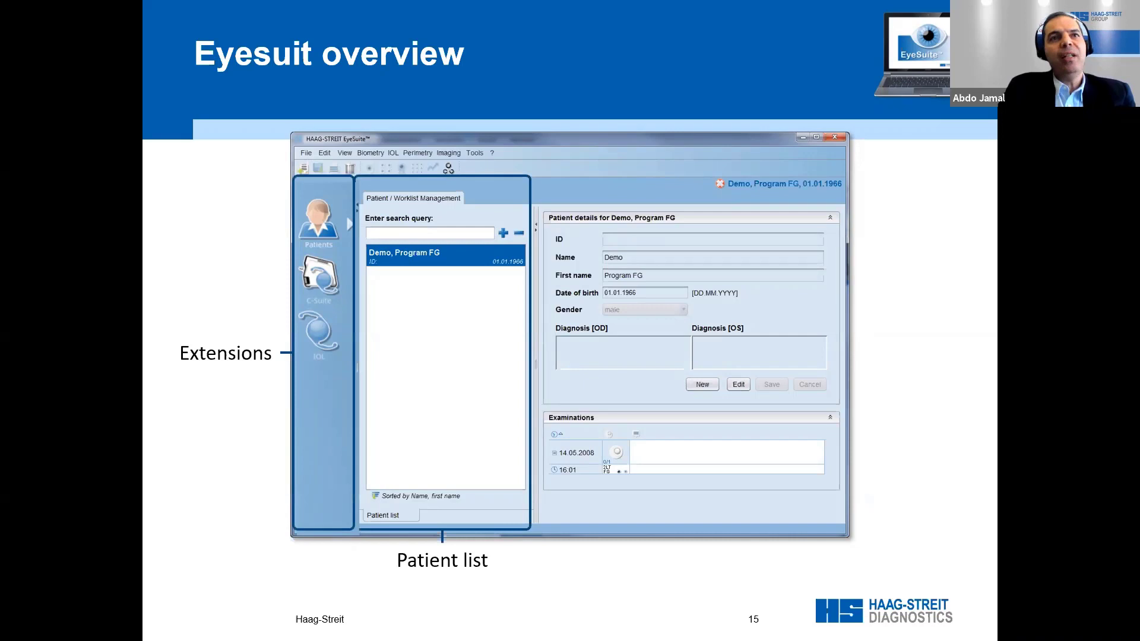
Advance to slide 16, 'Add a new patient', and continue the slideshow
key("Right")
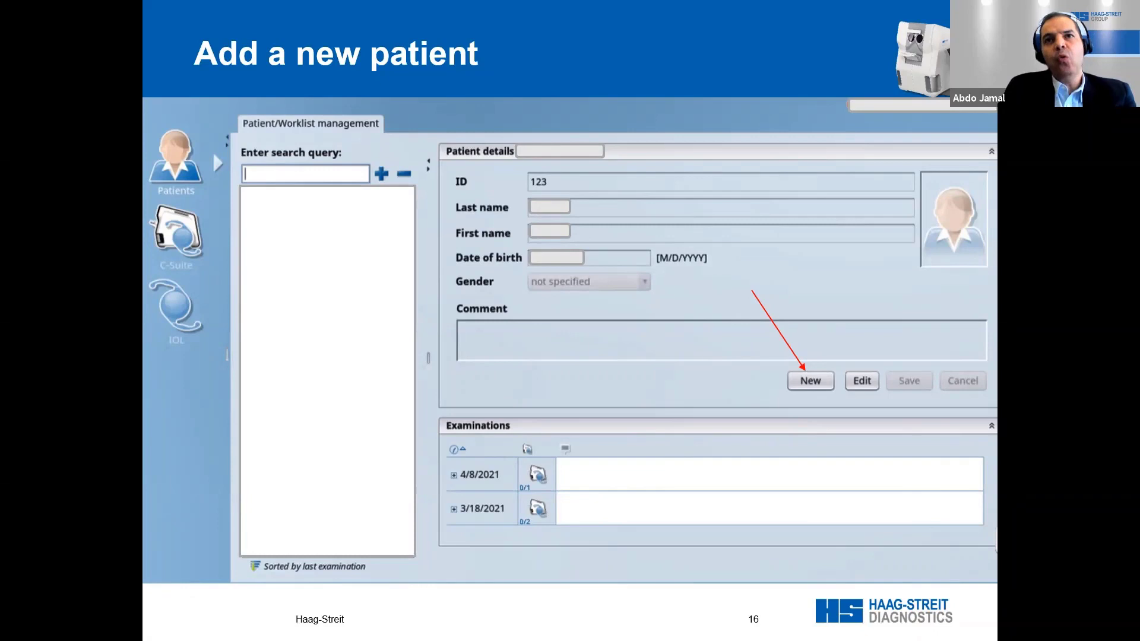
left_click(810, 381)
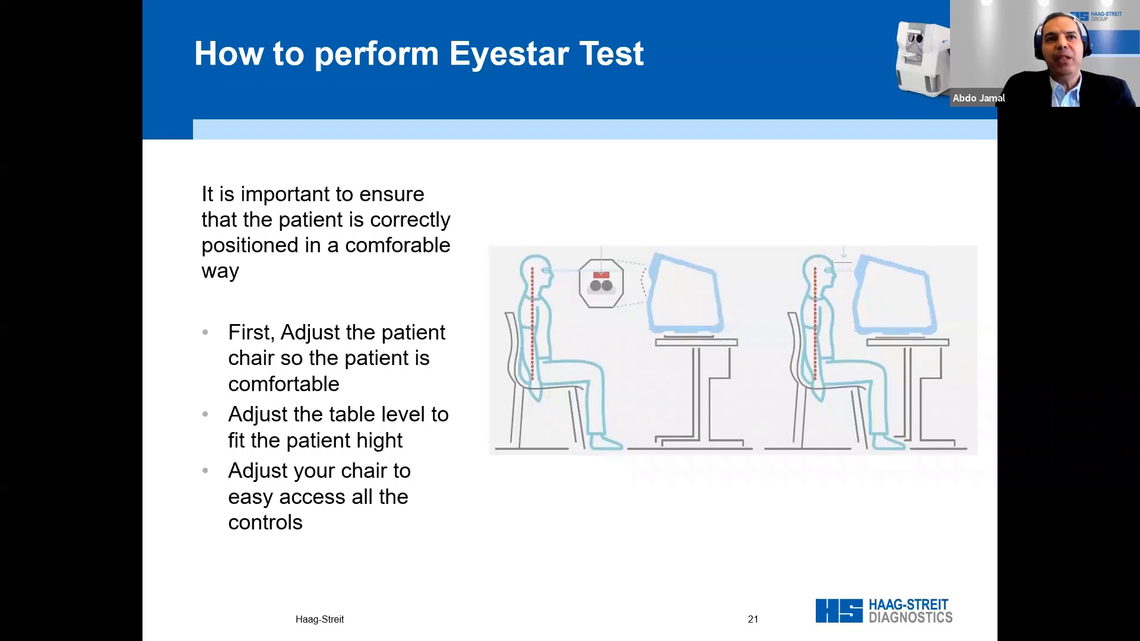
Advance to slide 21, 'How to perform Eyestar Test', on patient positioning
key("Right")
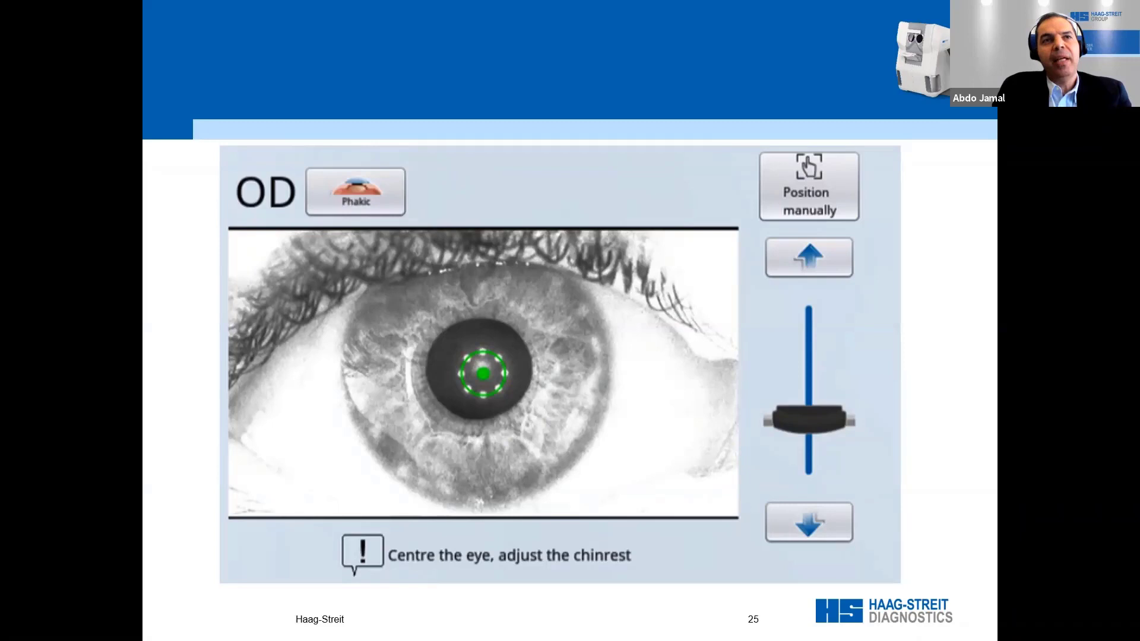
Advance to slide 25, the eye-centring and chinrest adjustment screen
key("Right")
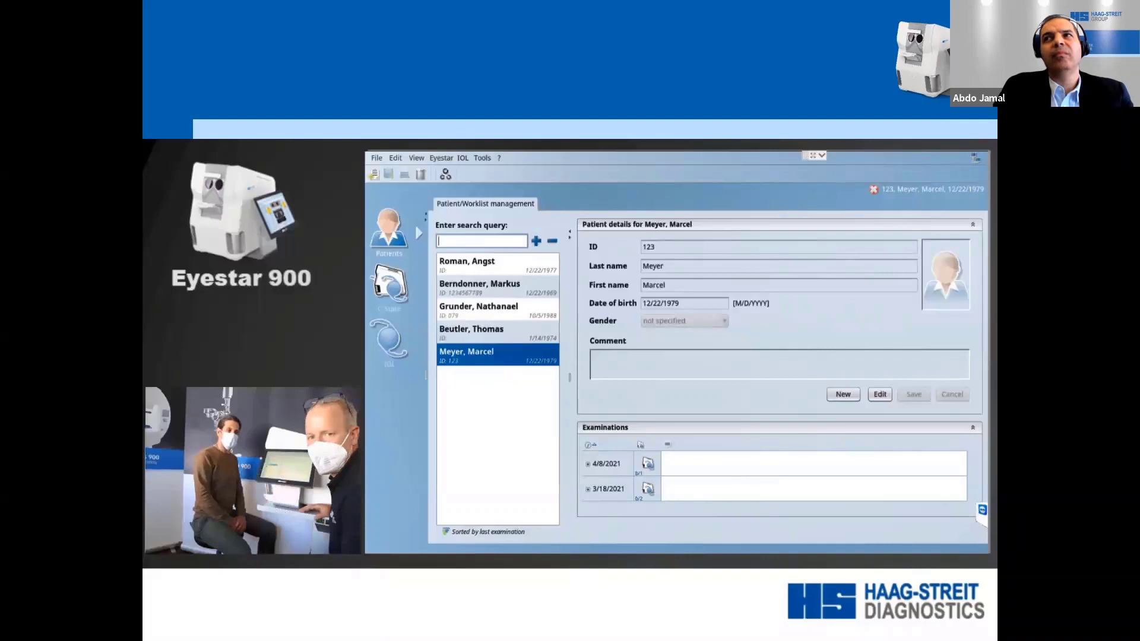
Play the Eyestar 900 patient and worklist management video on the slide
left_click(483, 333)
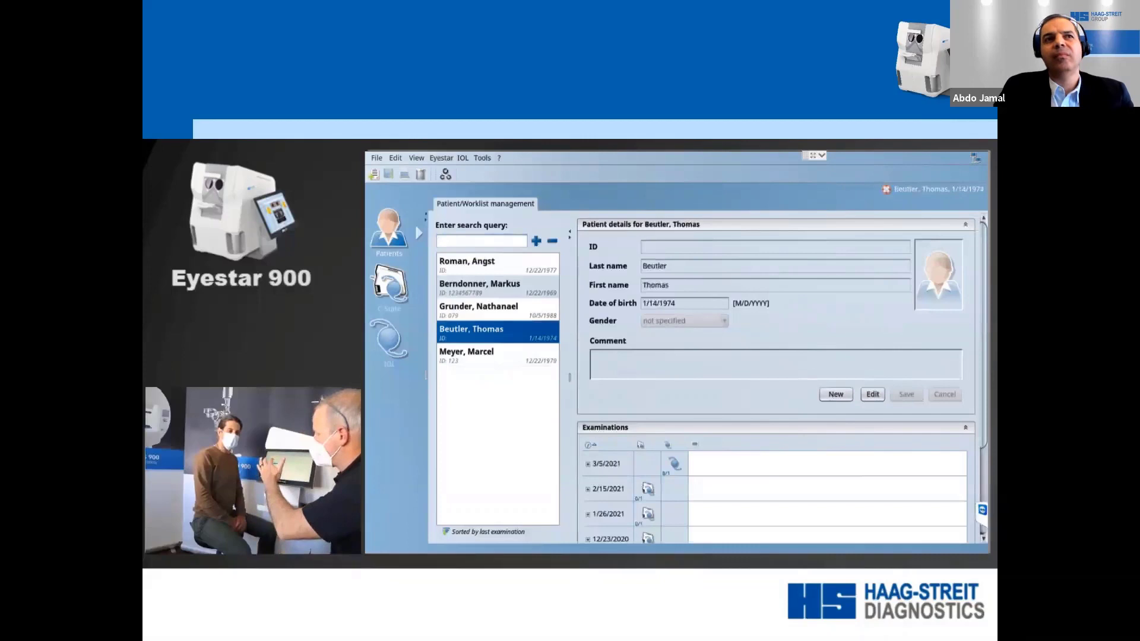
left_click(484, 264)
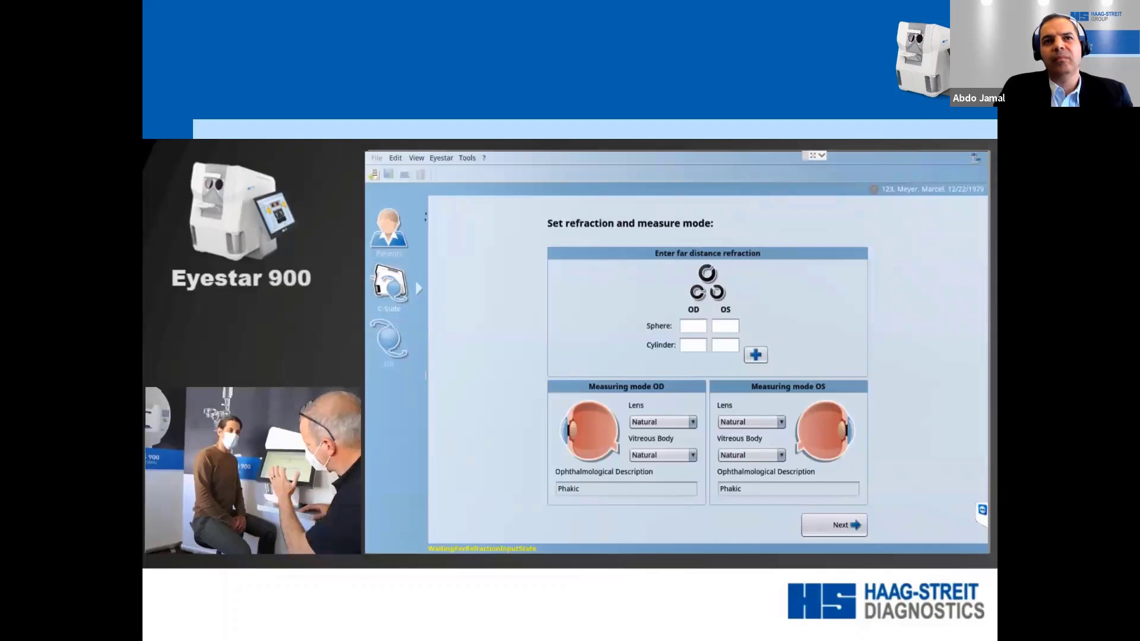
Continue the video through right-eye centring and left-eye measurement, then advance
left_click(691, 421)
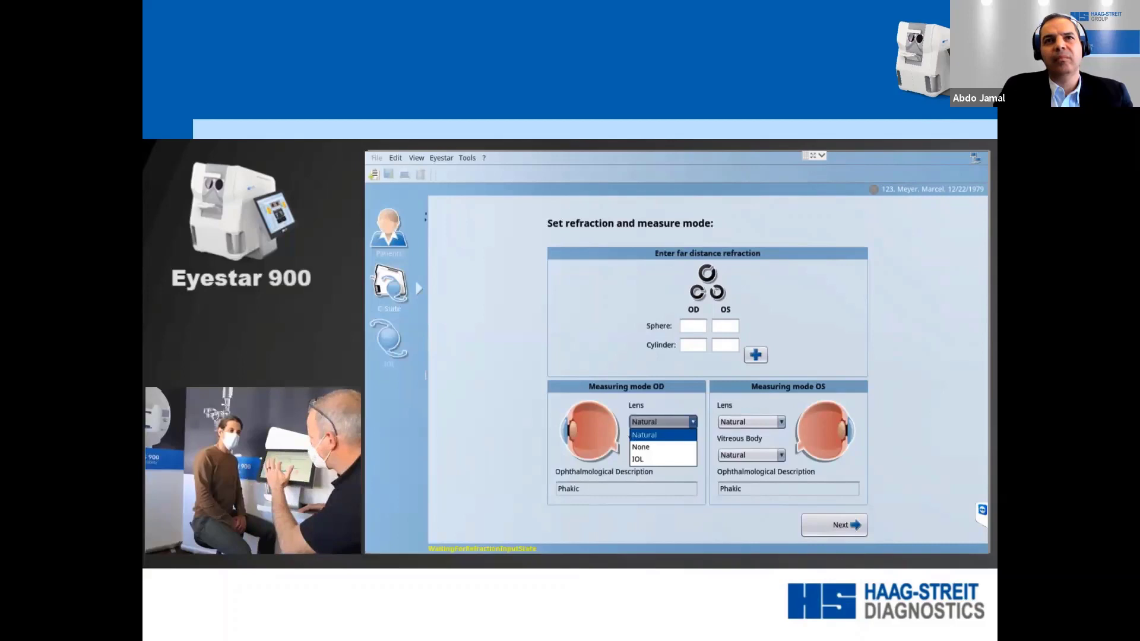
left_click(644, 435)
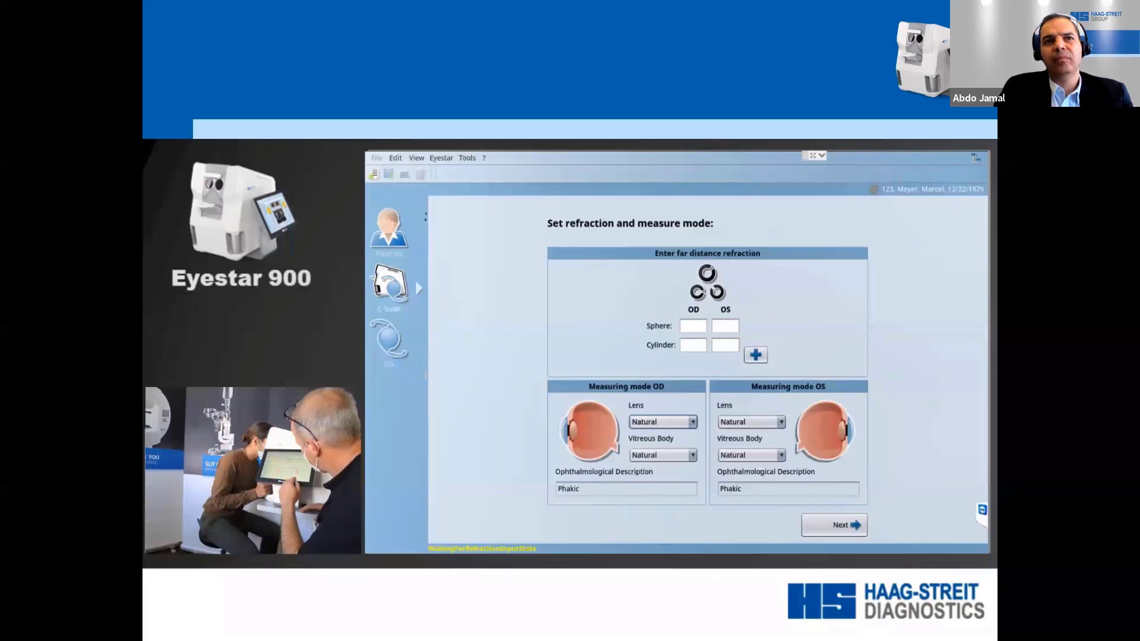
left_click(834, 524)
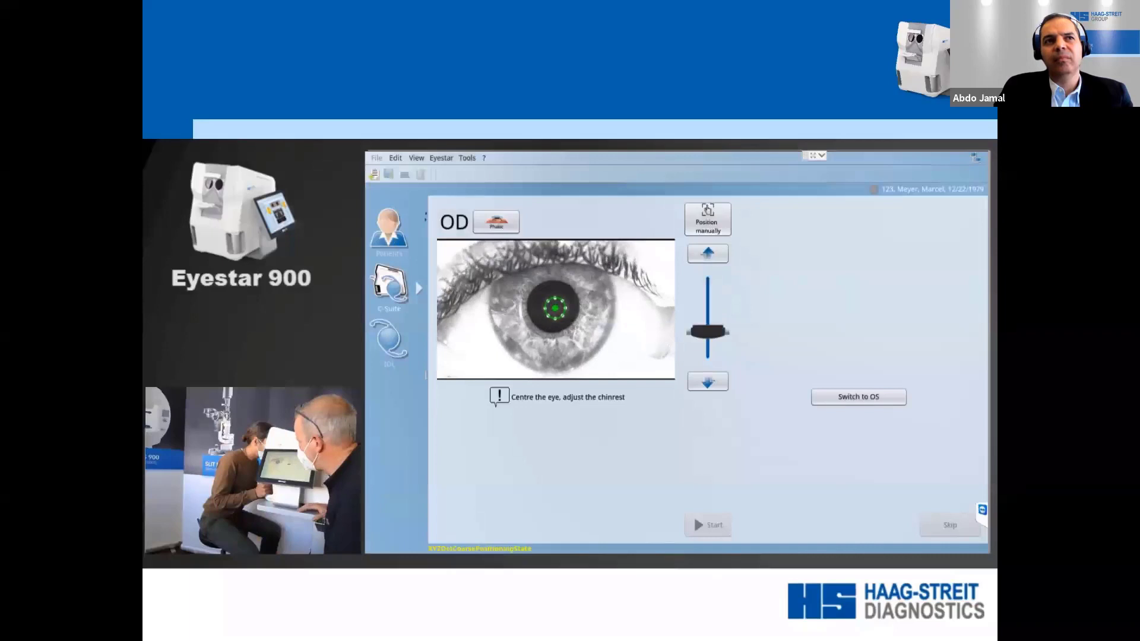
left_click(707, 525)
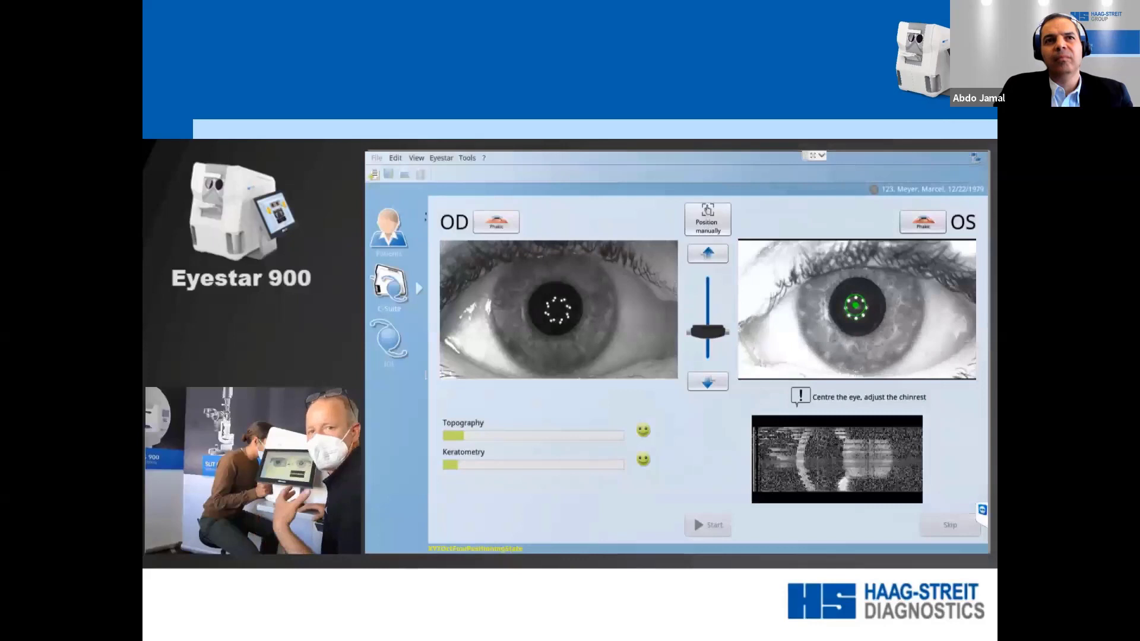
left_click(708, 525)
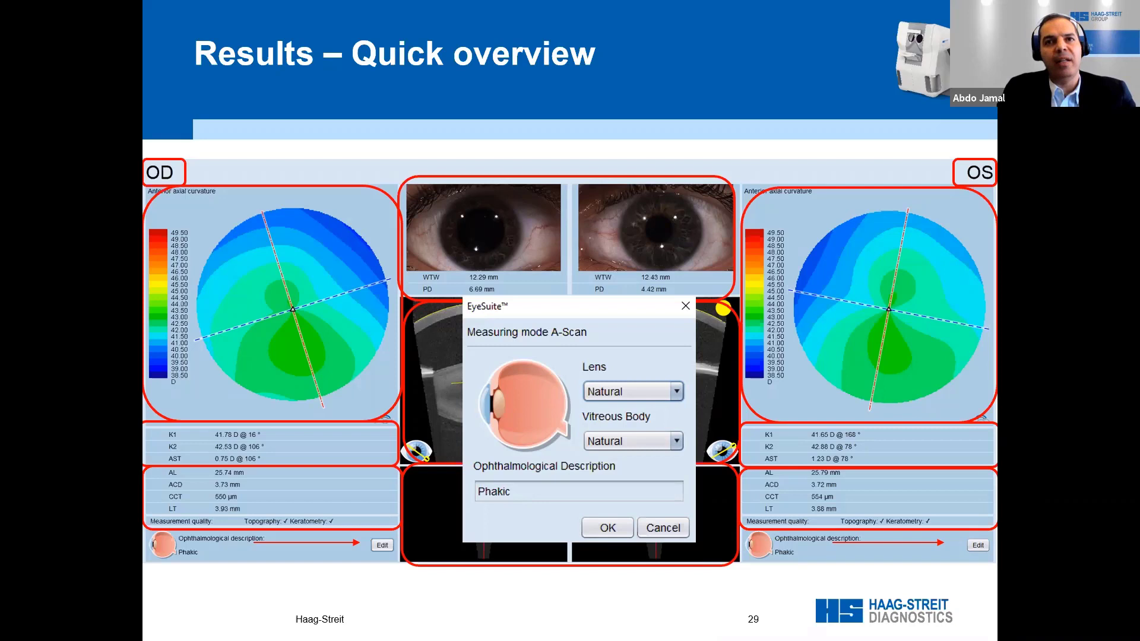
Advance to slide 30, 'Dig deeper', showing both eyes' cross-sectional scans
key("Right")
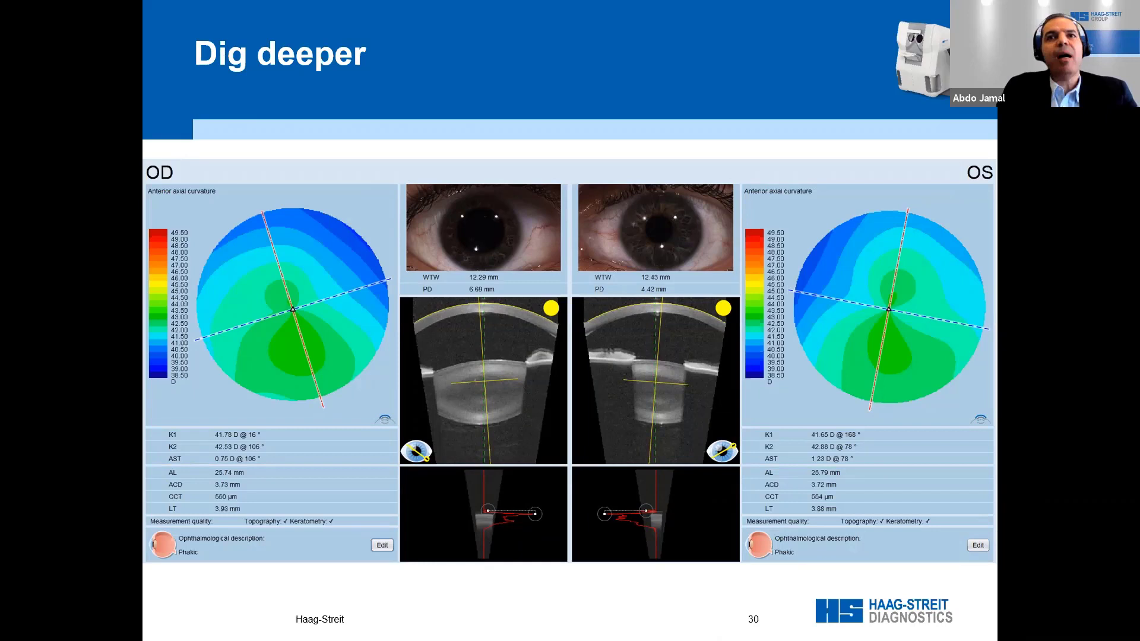
mouse_move(300, 444)
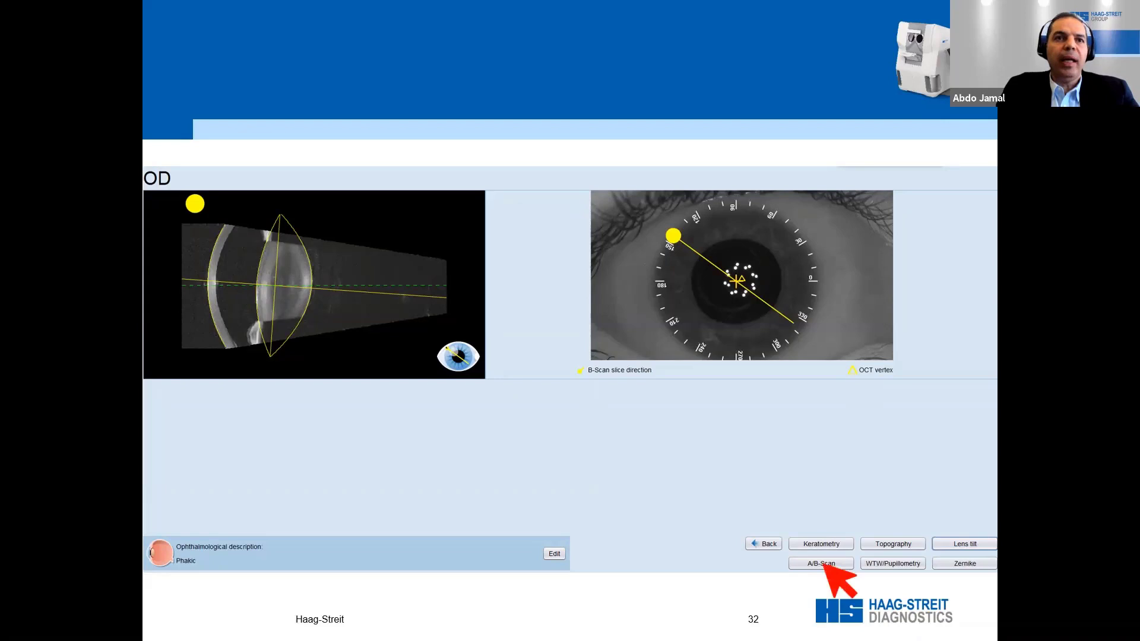
Advance to slide 33 with the right eye's A-scan graph and measurements
left_click(820, 563)
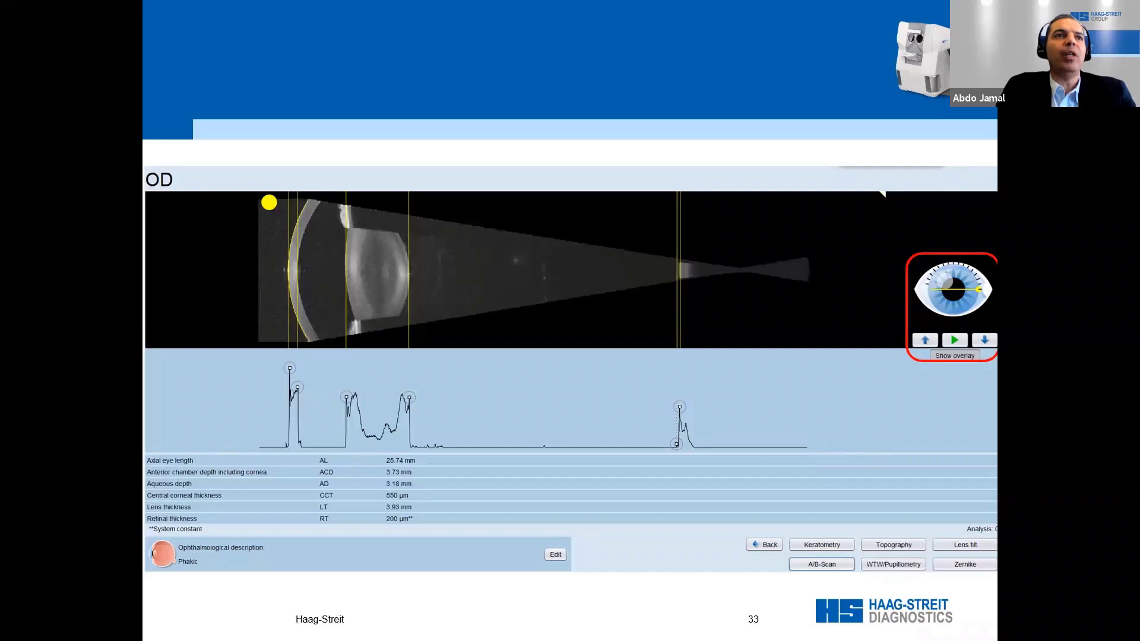
Advance from the pupillometry slide to the anterior axial curvature topography slide
left_click(893, 564)
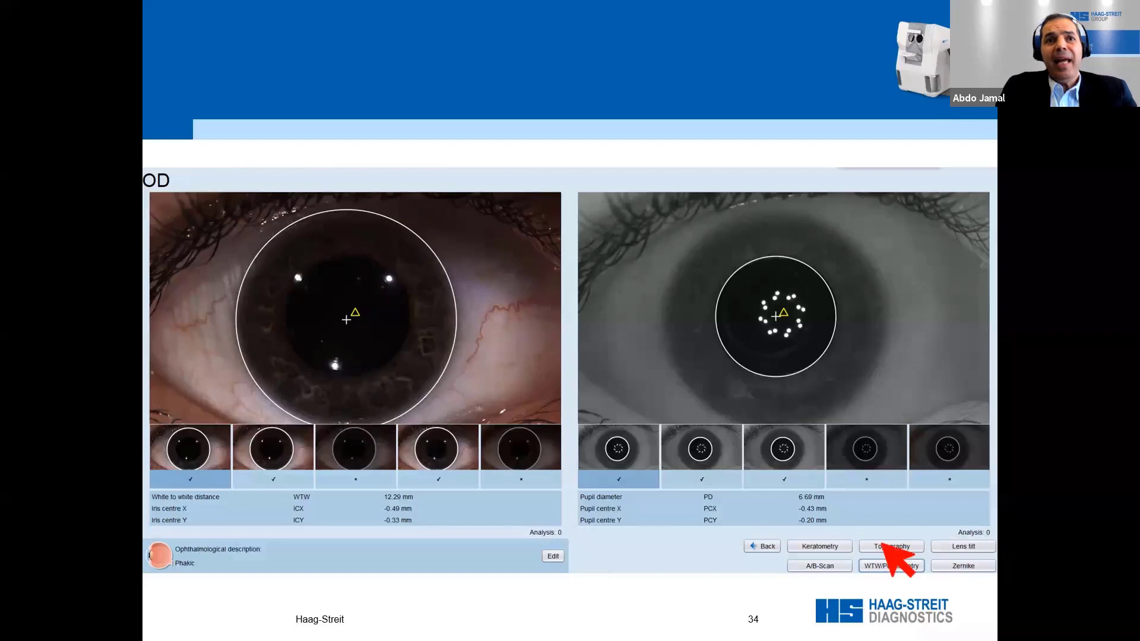
left_click(890, 546)
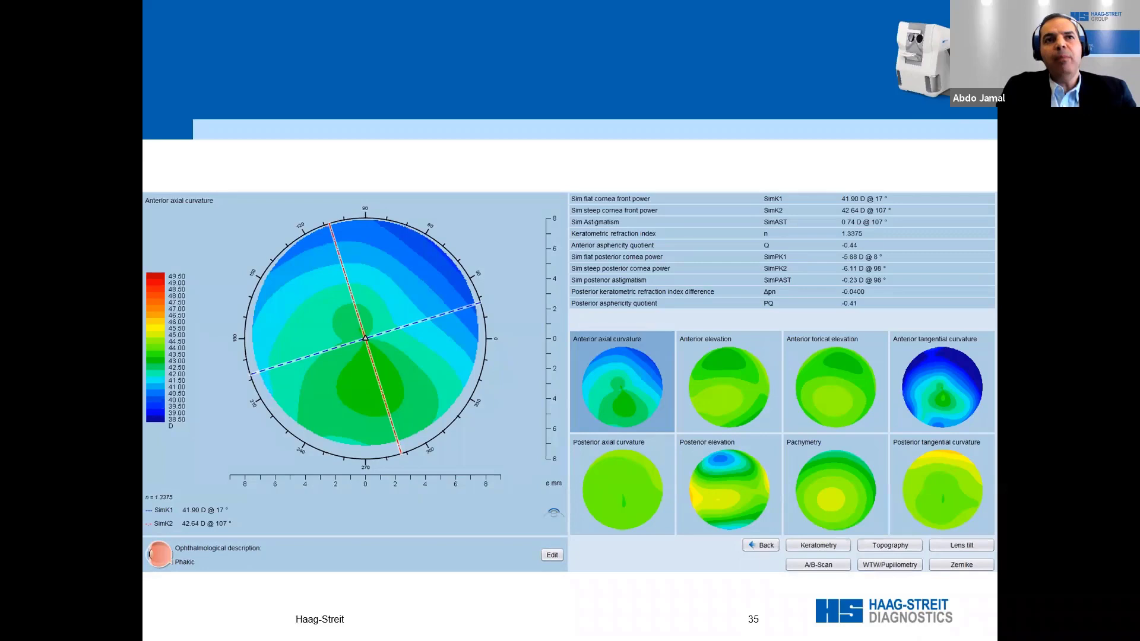
Enlarge and circle the anterior elevation map, then the posterior elevation map
left_click(729, 381)
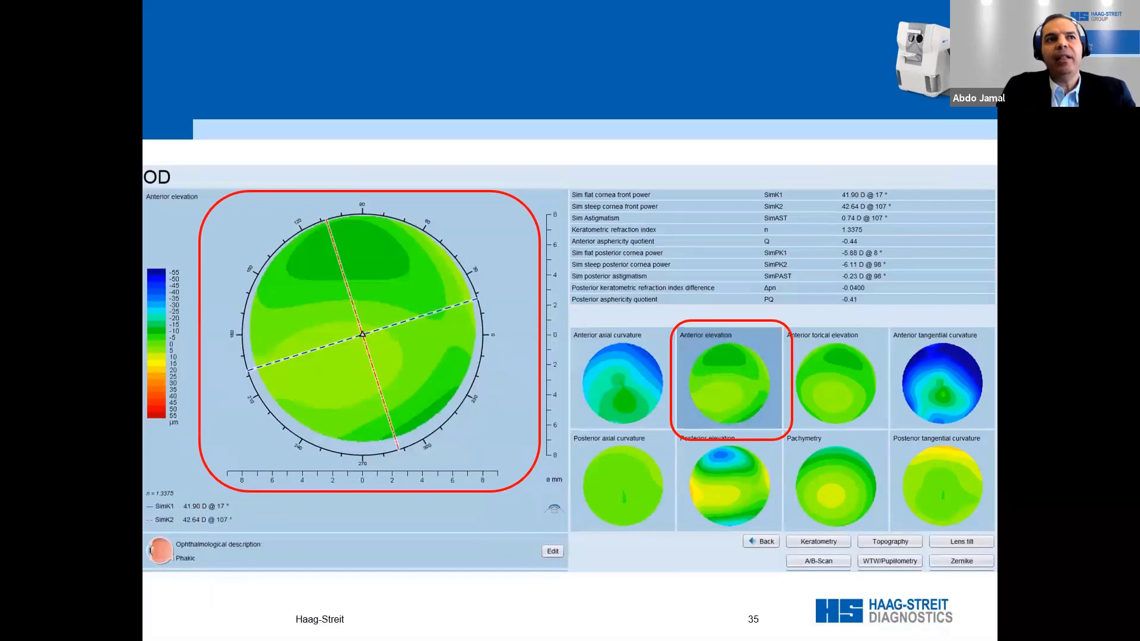
left_click(727, 483)
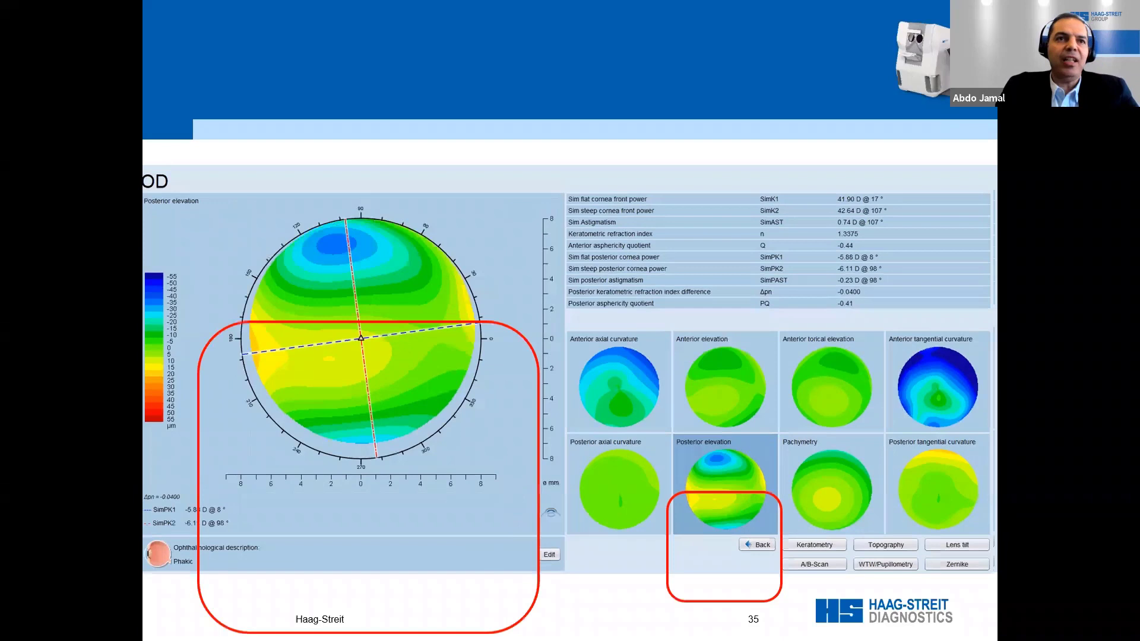
left_click(956, 564)
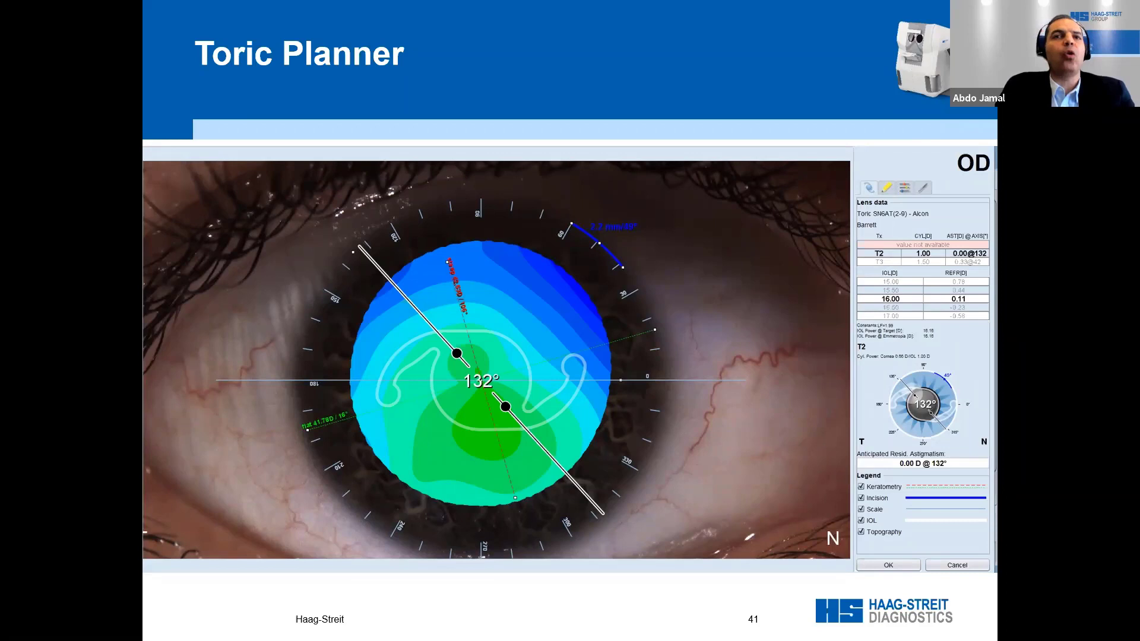
Advance the slideshow to the Toric Planner slide showing the 132° lens axis
key("Right")
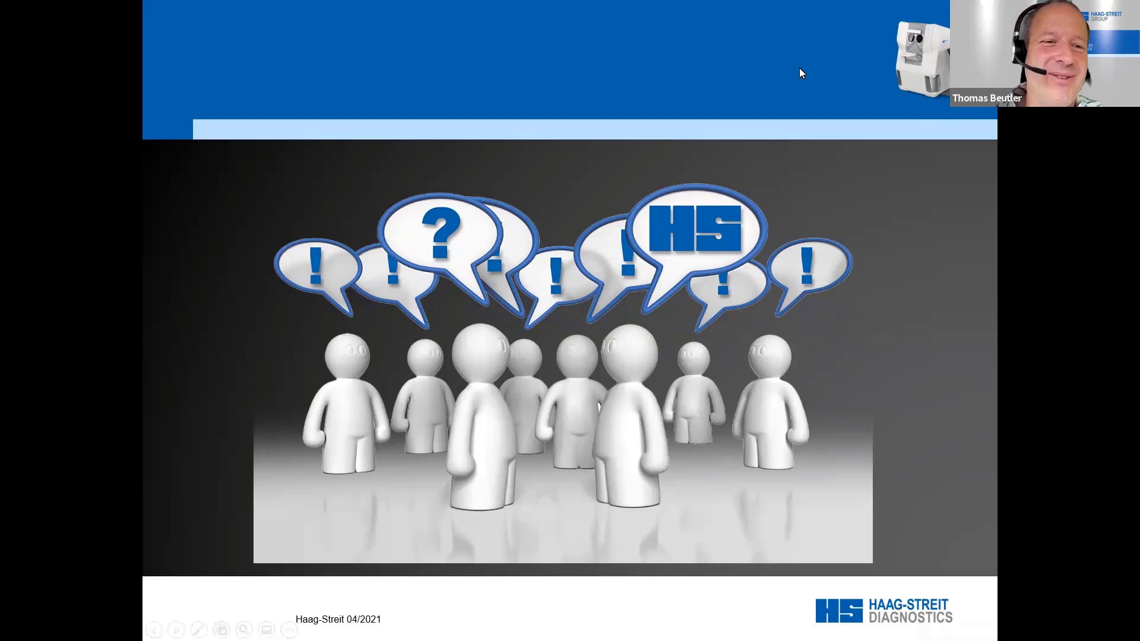
mouse_move(609, 57)
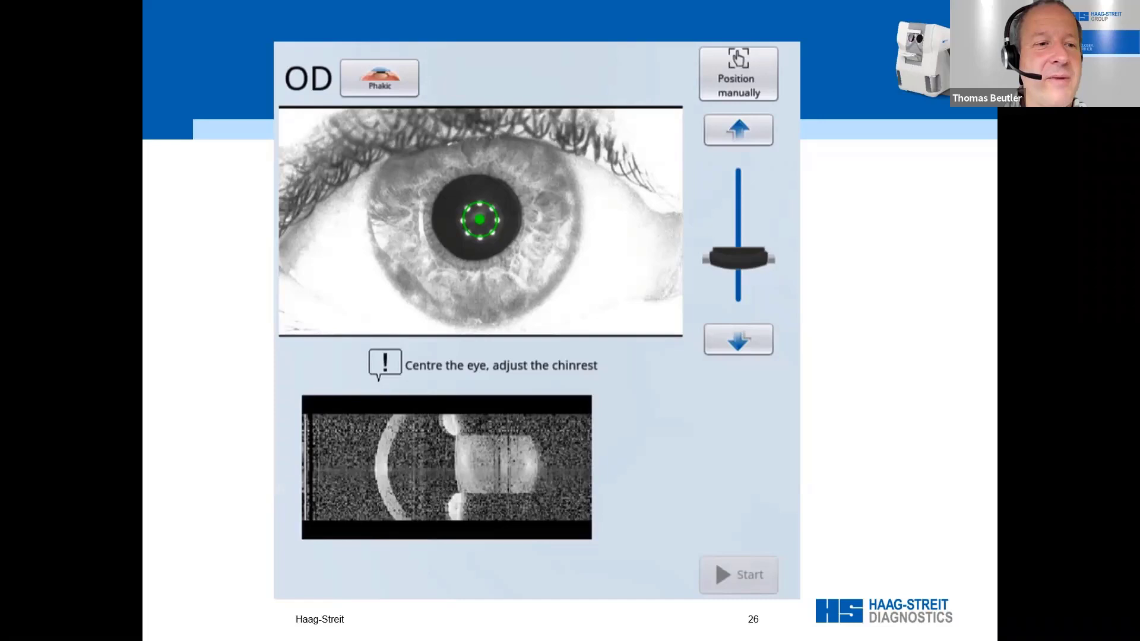
mouse_move(685, 55)
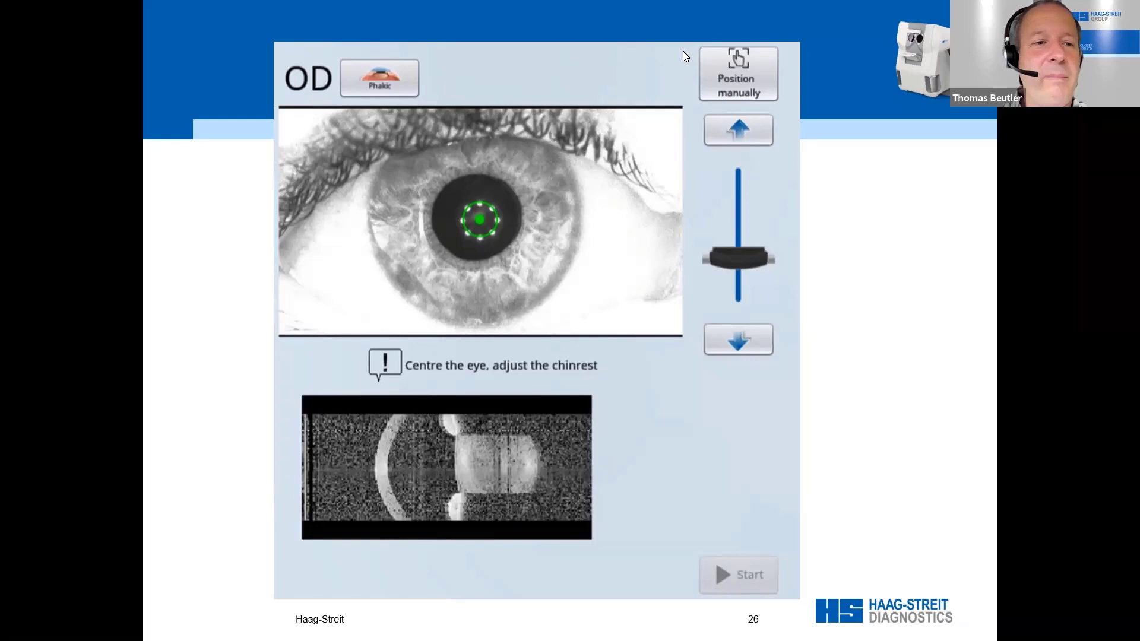